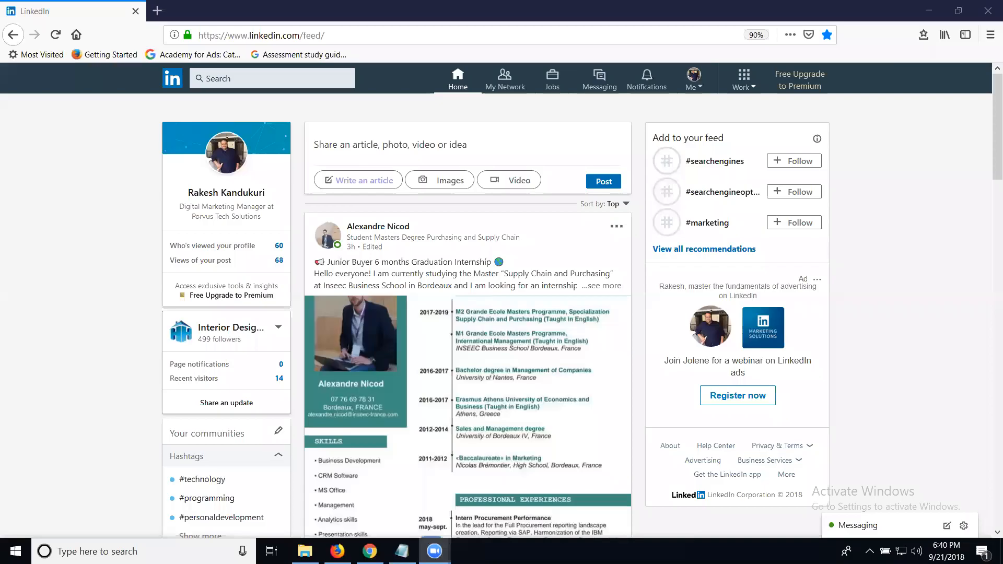
mouse_move(872, 68)
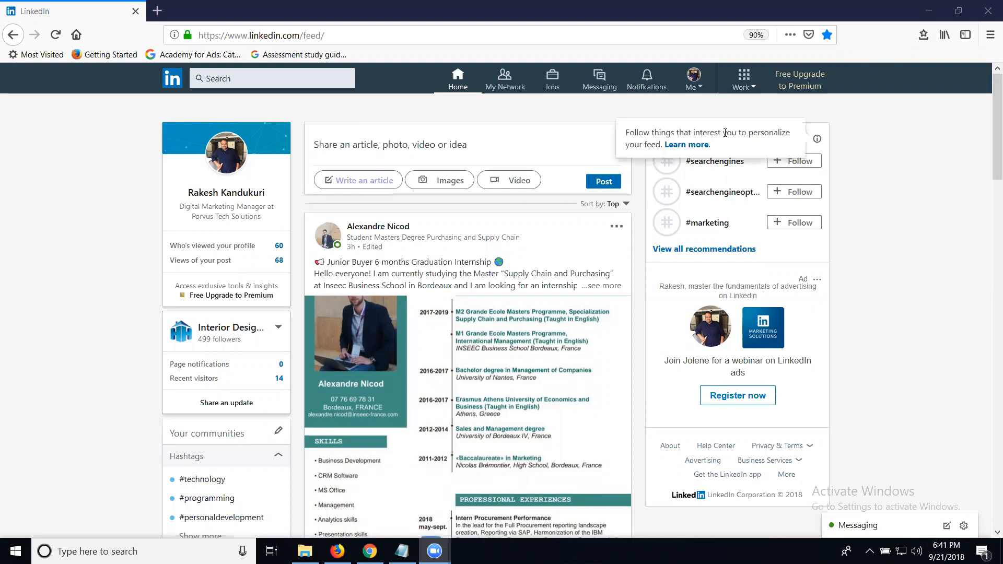
mouse_move(721, 92)
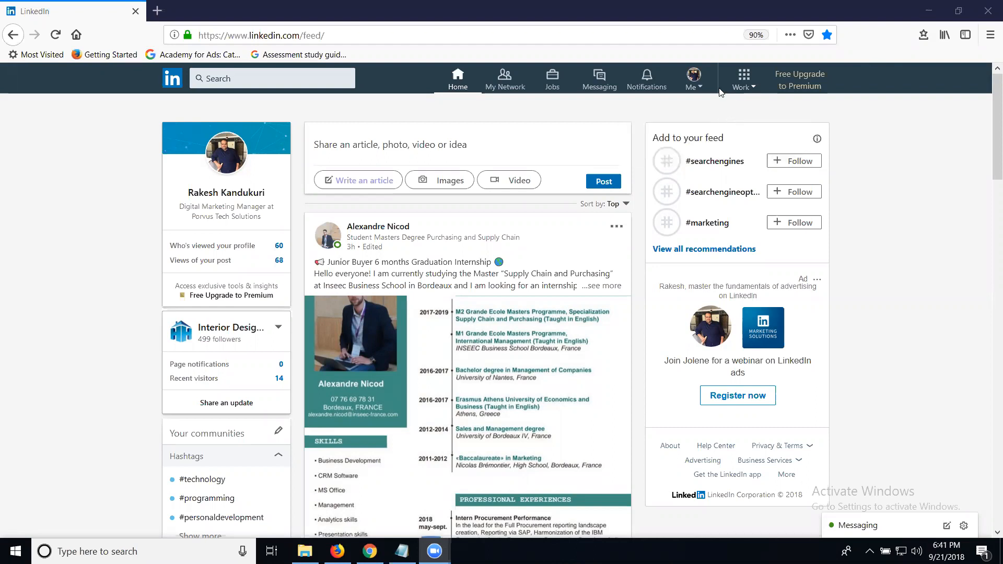
- Open the Me account menu in the top bar
click(693, 79)
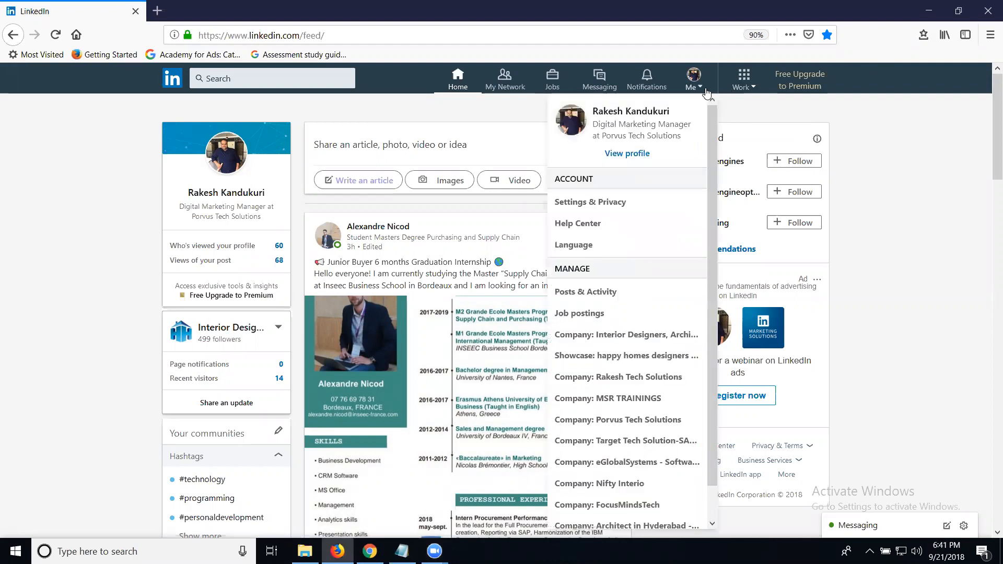
mouse_move(614, 292)
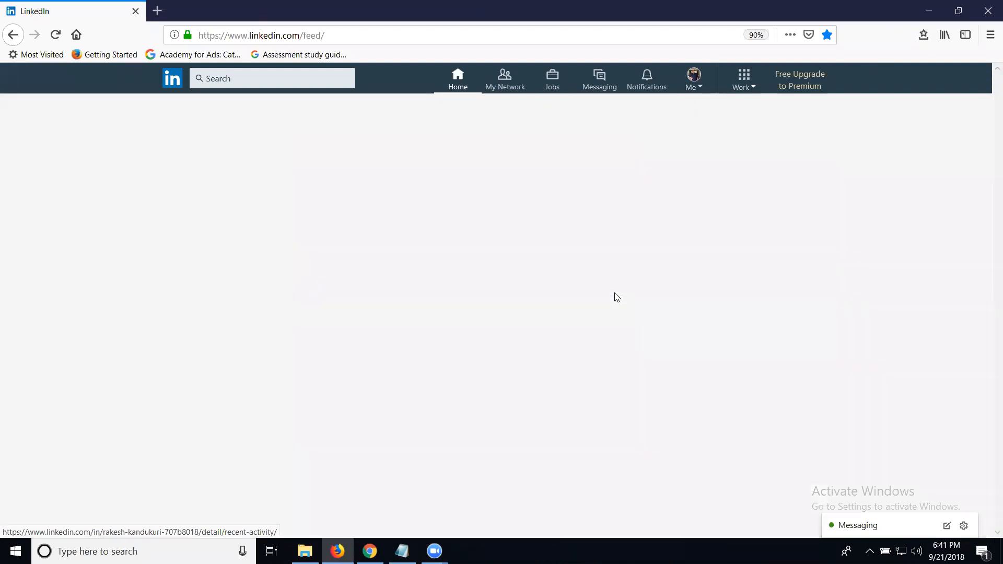
mouse_move(619, 313)
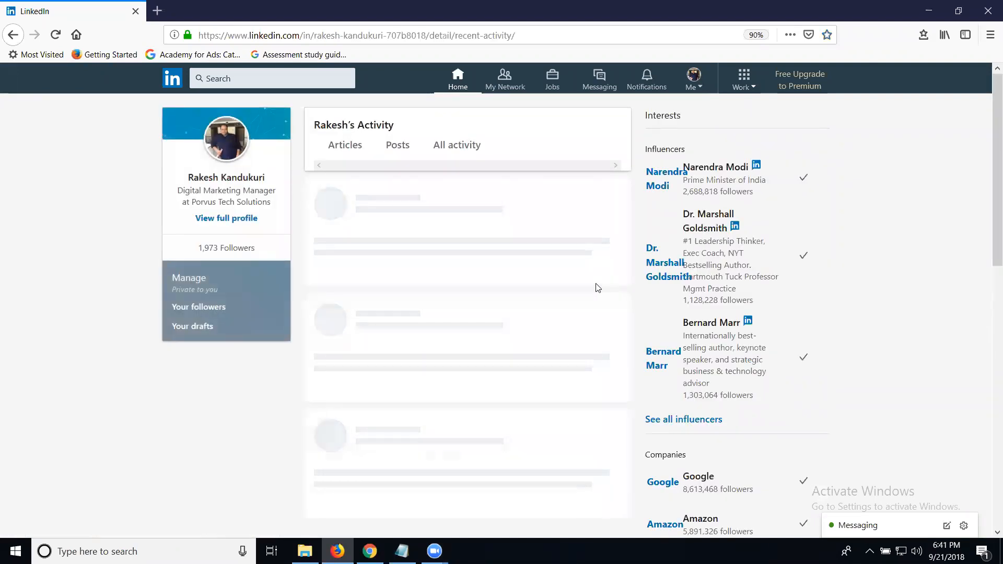
mouse_move(583, 287)
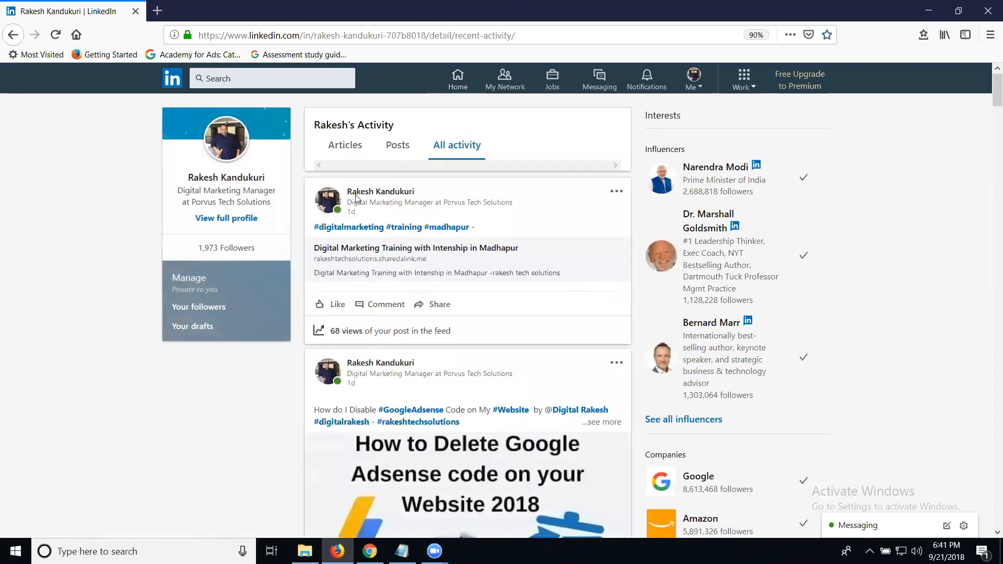
mouse_move(397, 149)
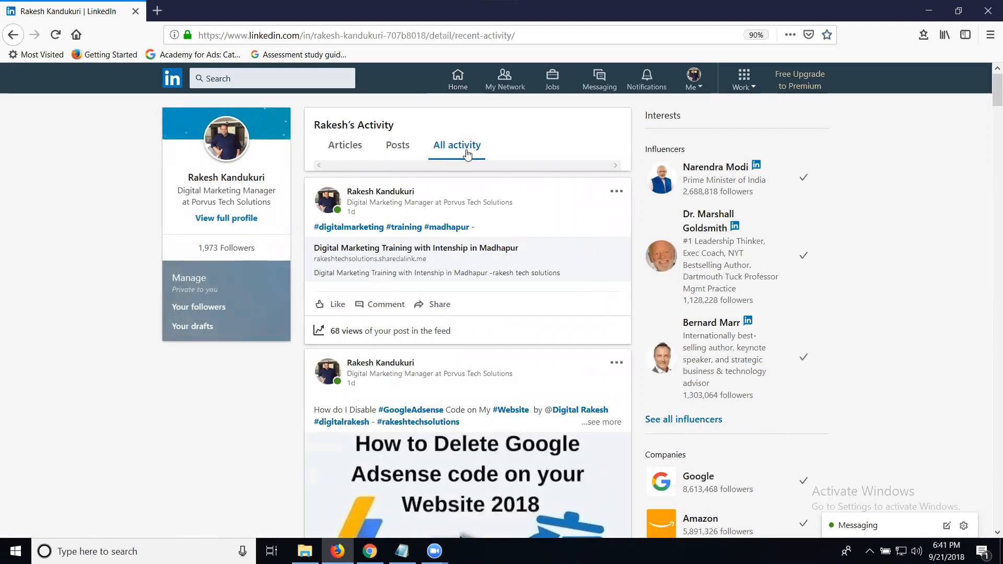
scroll(down, 3)
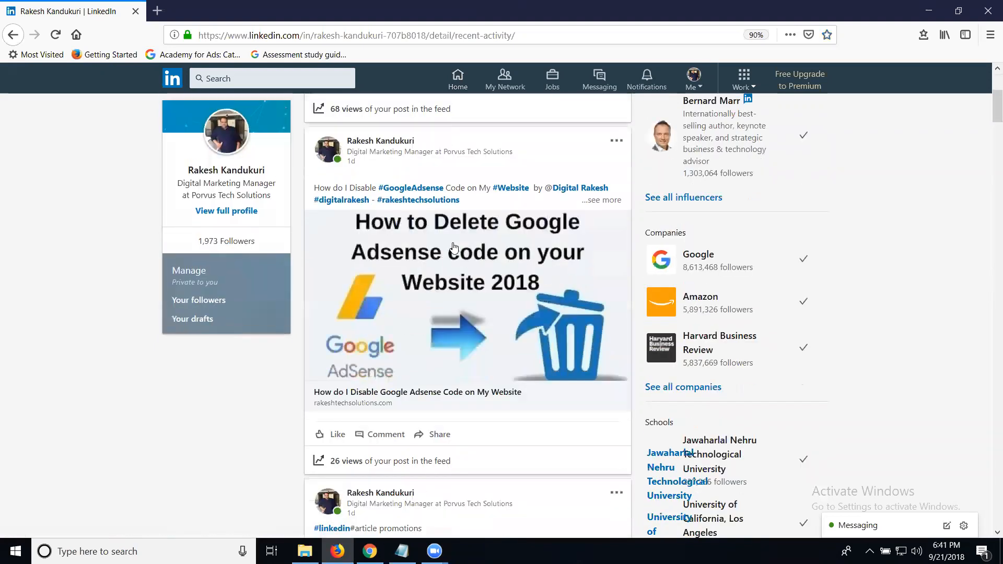
scroll(up, 3)
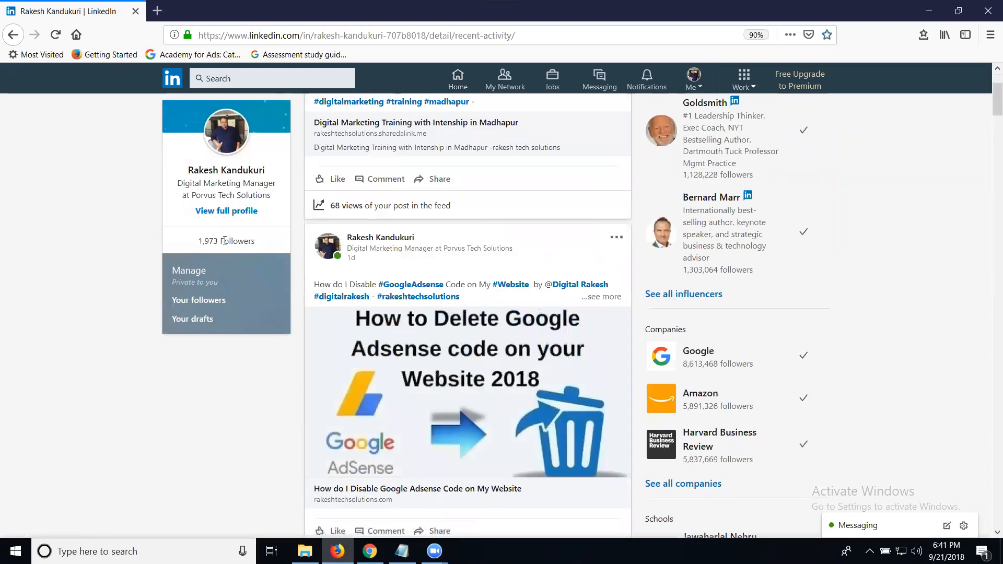
scroll(down, 3)
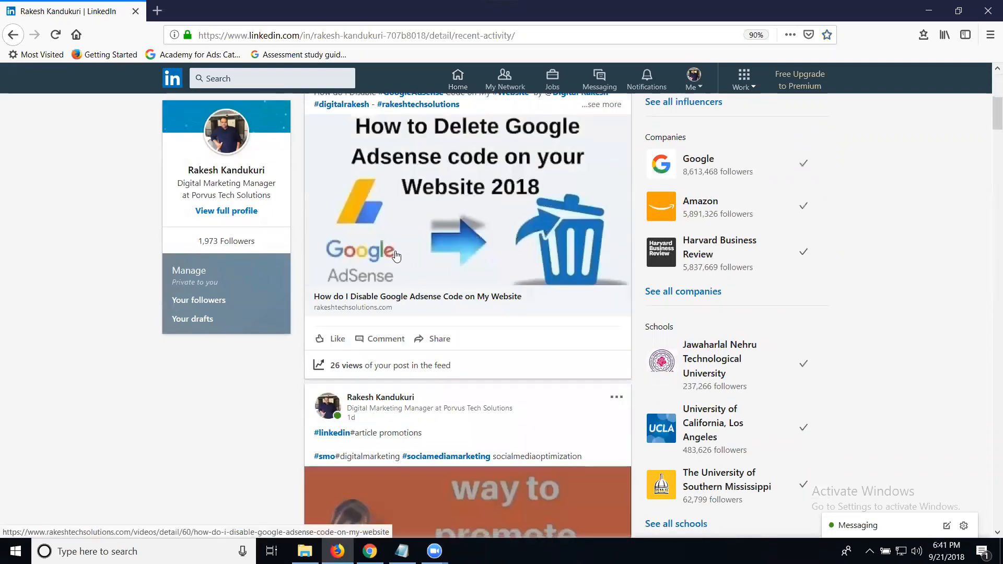
scroll(down, 3)
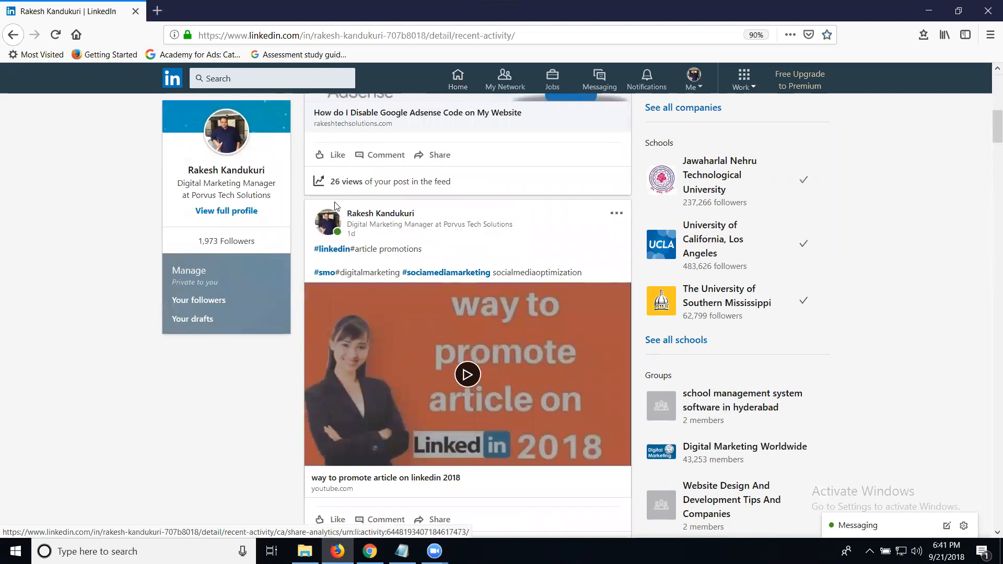
scroll(down, 3)
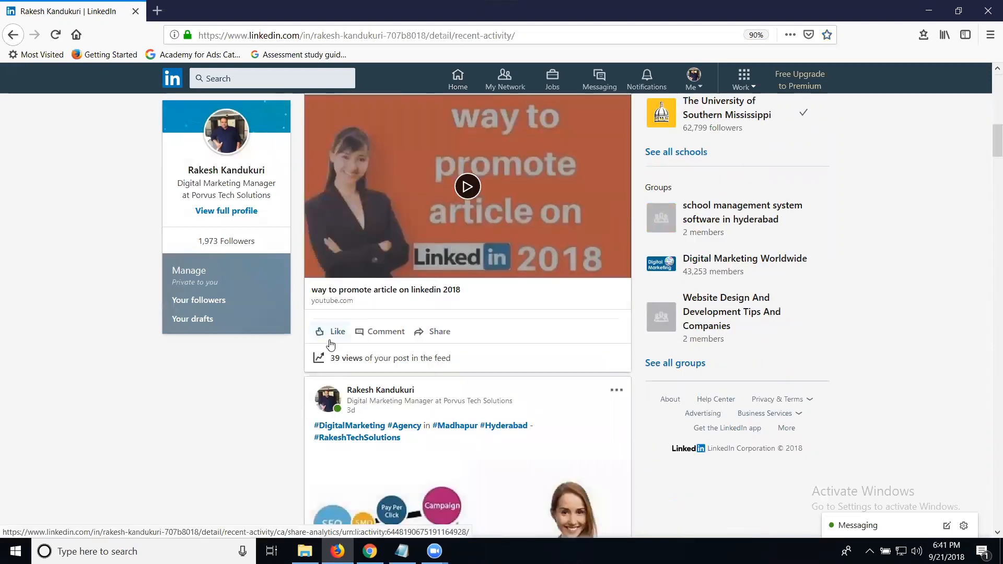
scroll(down, 3)
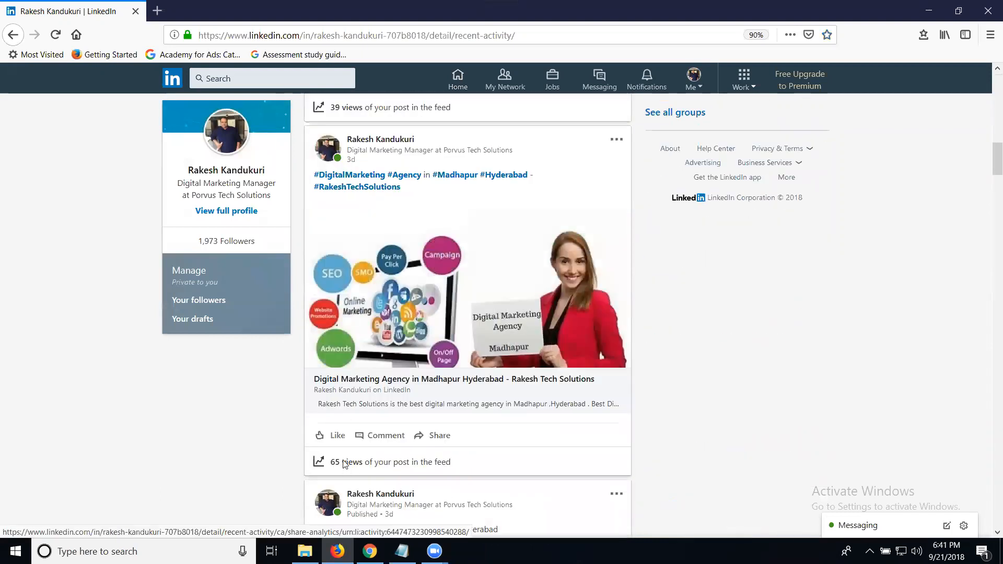
scroll(down, 3)
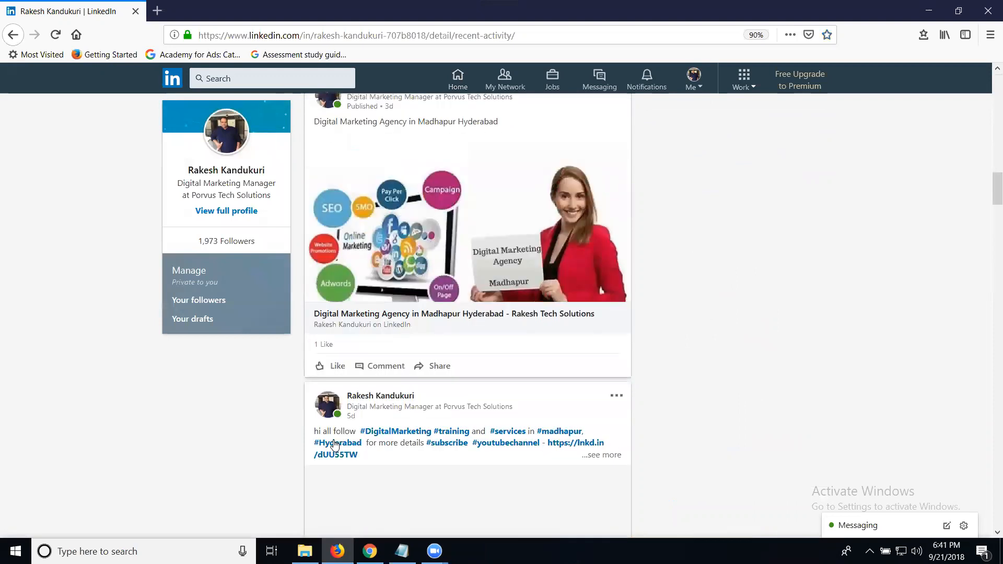
scroll(down, 3)
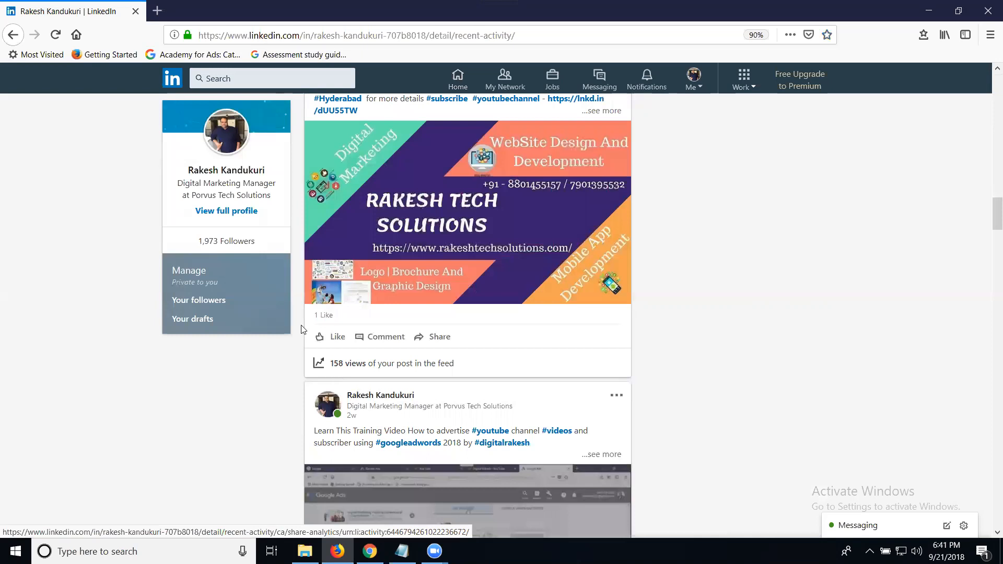
scroll(up, 3)
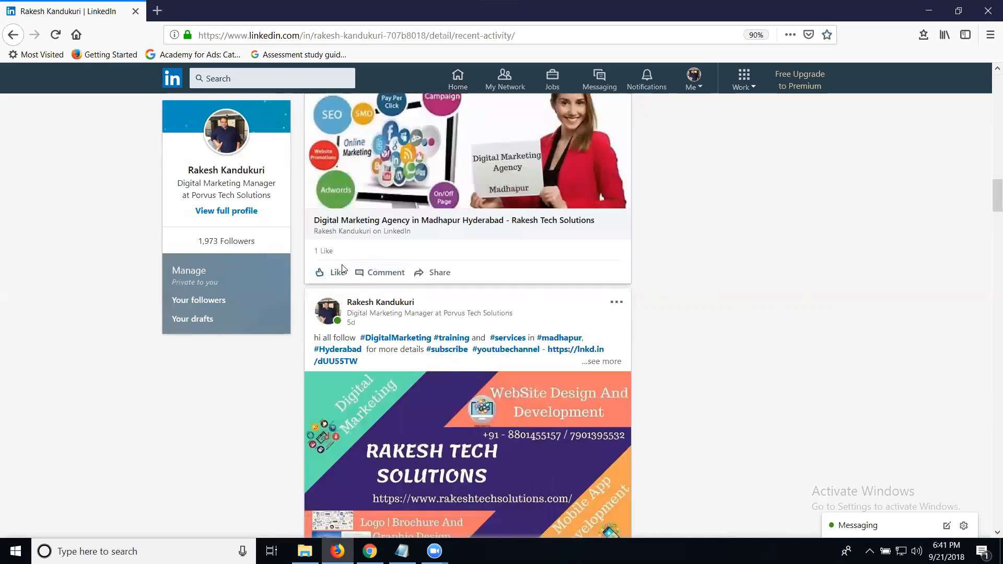
scroll(down, 3)
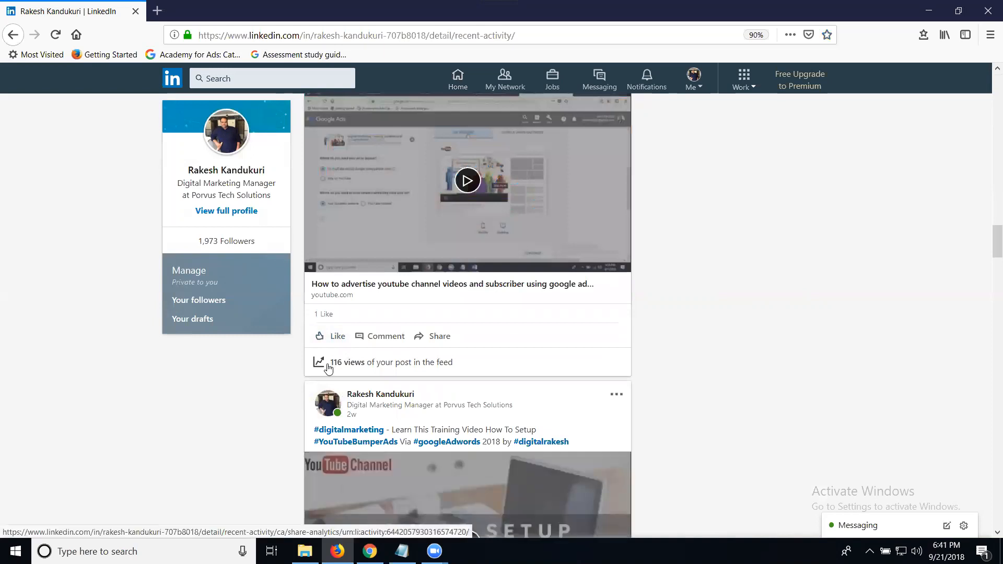
scroll(down, 3)
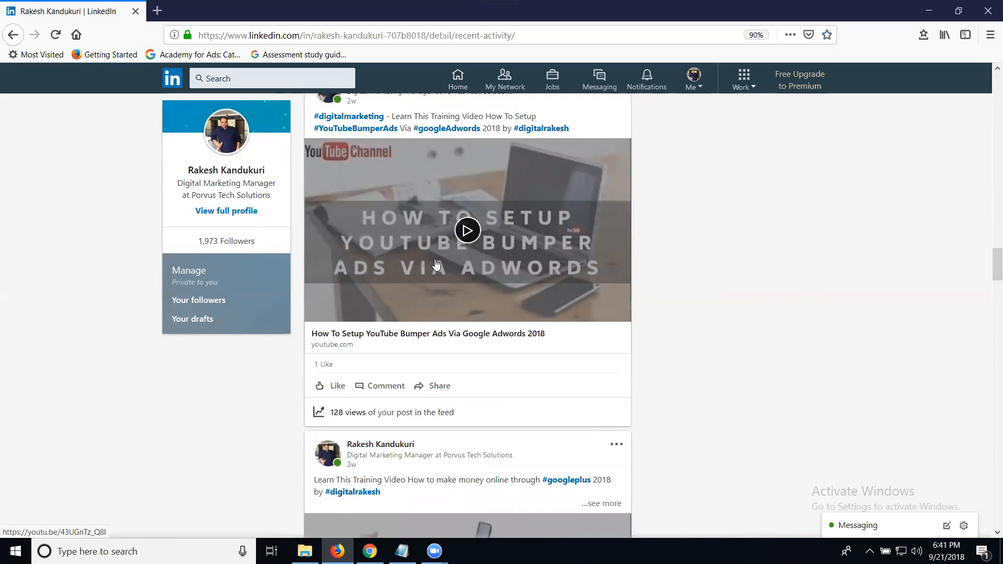
mouse_move(439, 277)
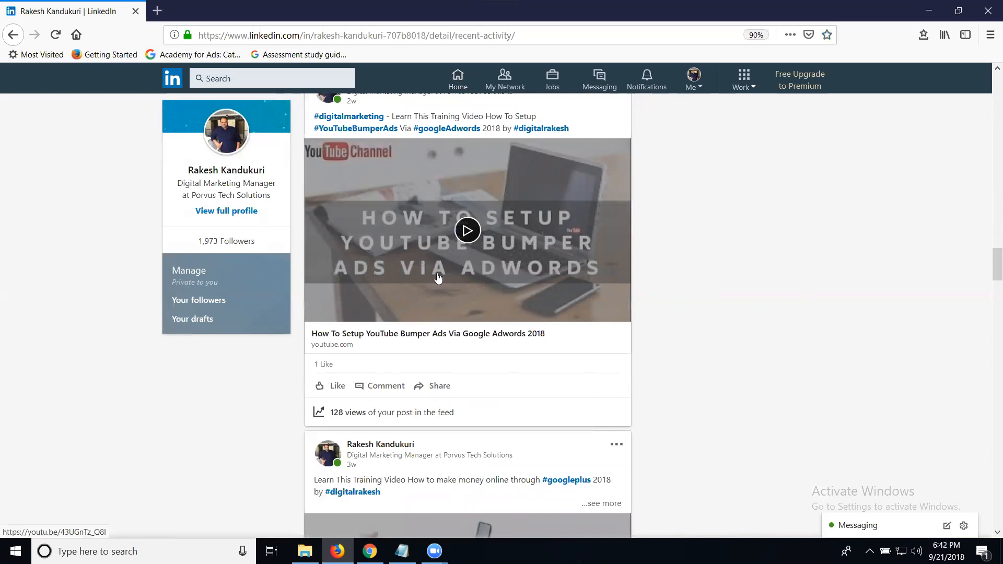
mouse_move(340, 416)
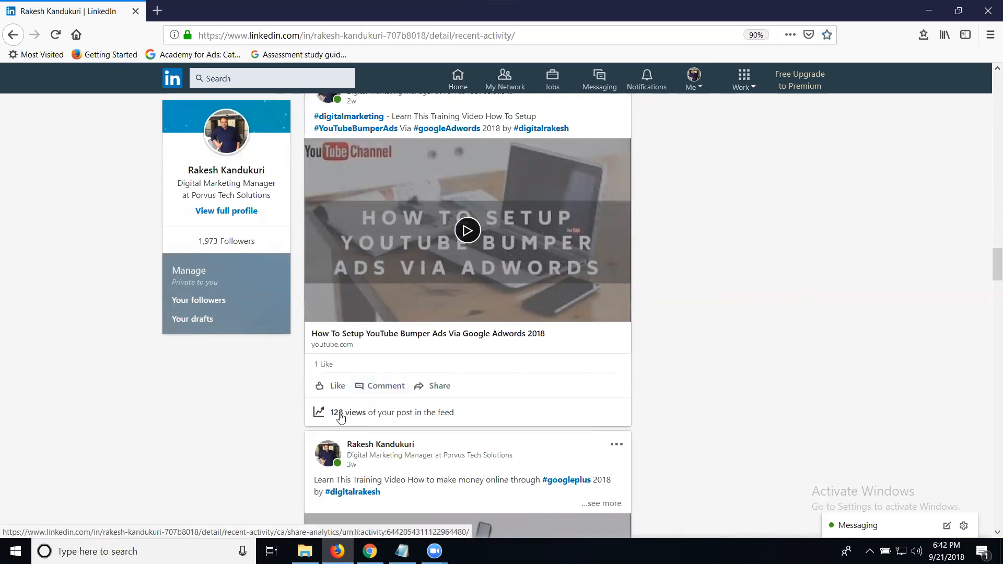
scroll(down, 3)
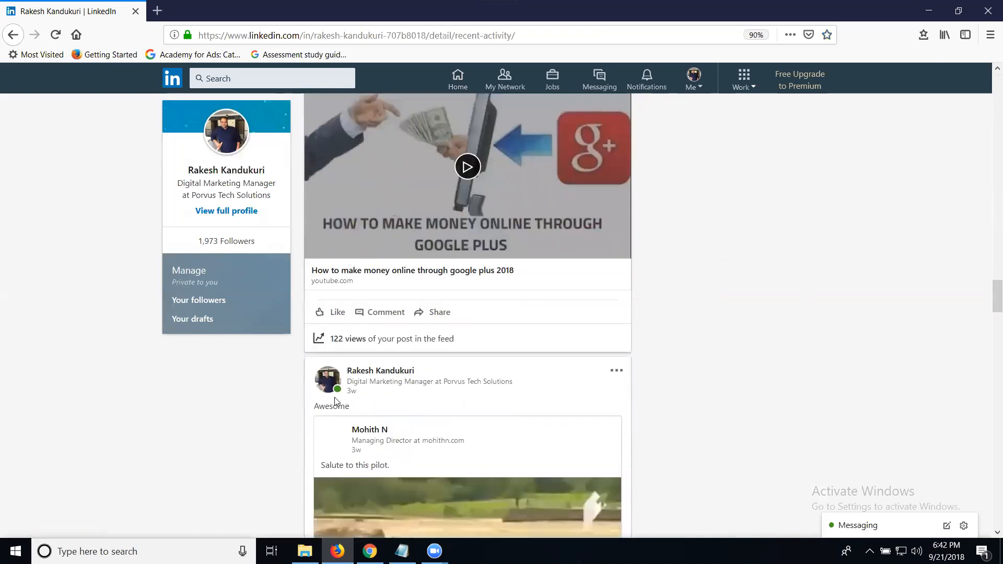
mouse_move(345, 357)
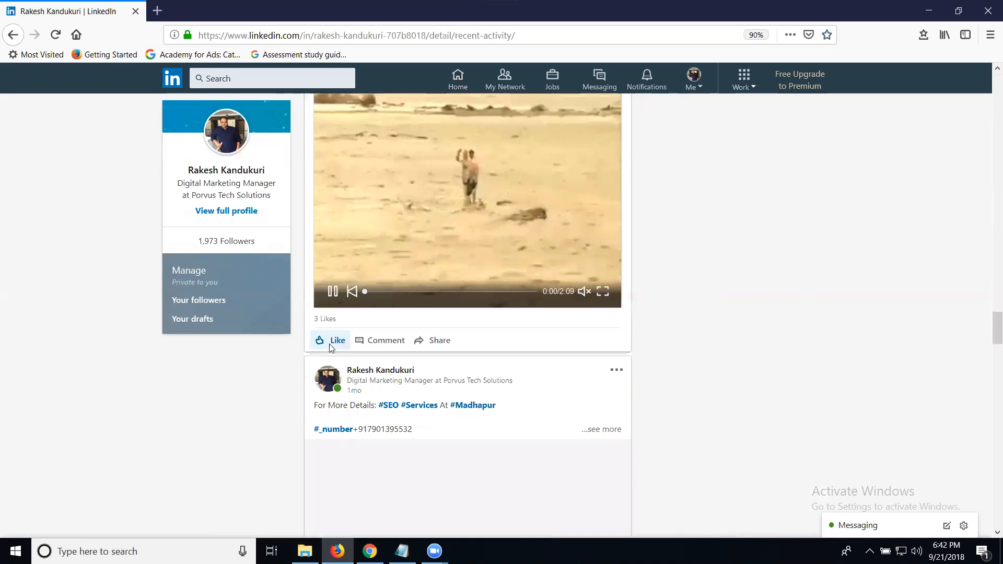
scroll(down, 3)
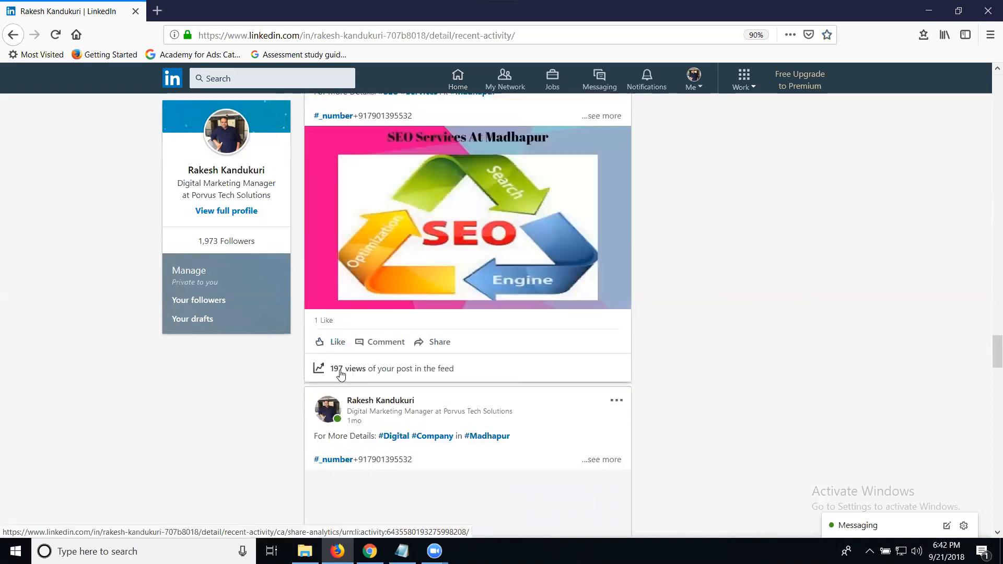
mouse_move(140, 391)
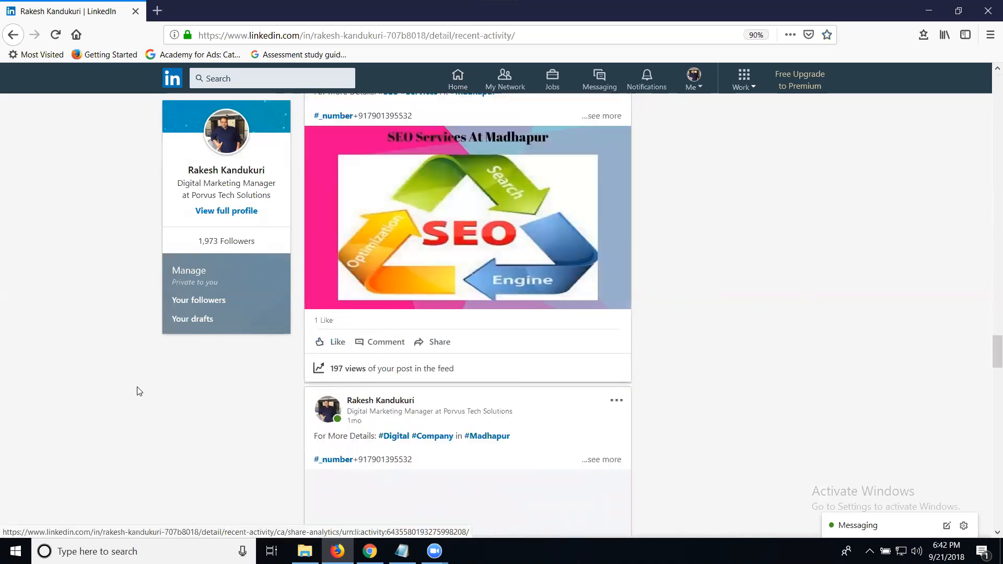
scroll(down, 3)
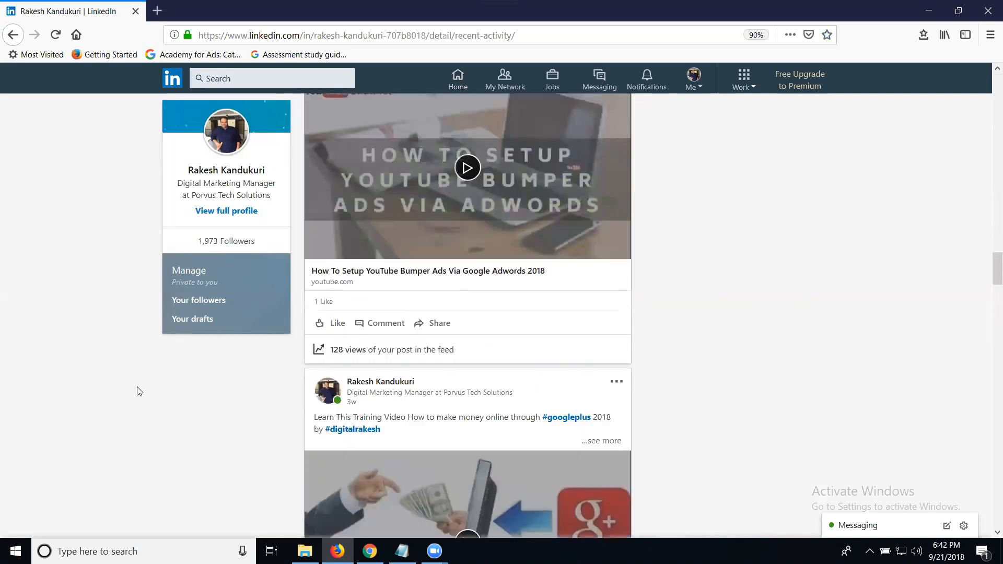
scroll(down, 3)
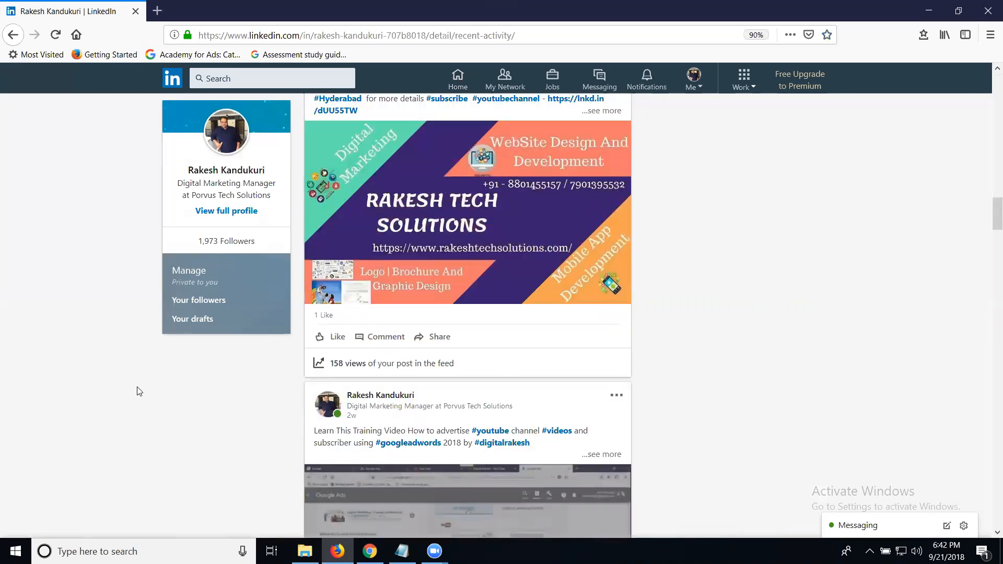
mouse_move(618, 134)
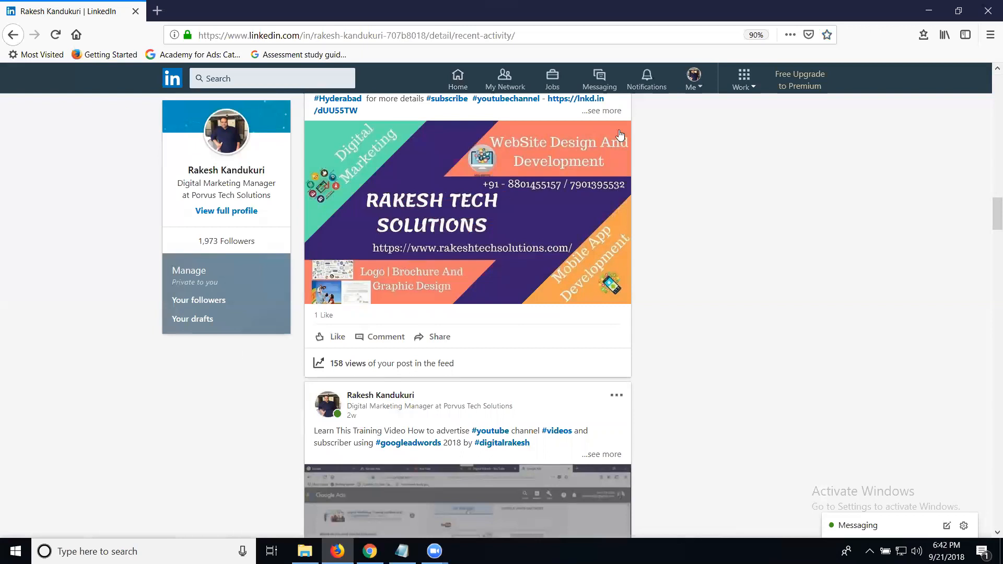
- Return to the top of Posts & Activity, showing the newest post with 68 views
click(692, 78)
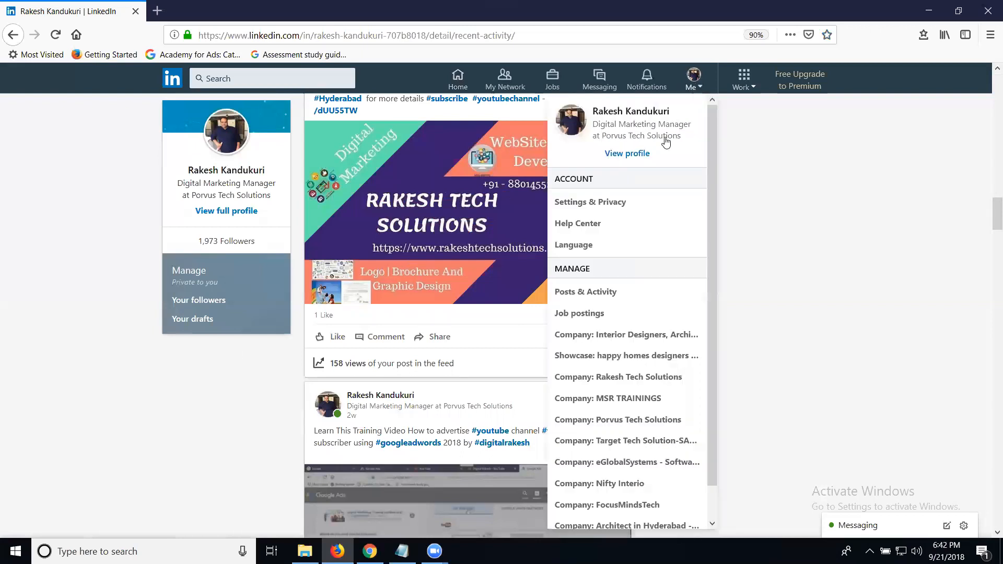
mouse_move(601, 292)
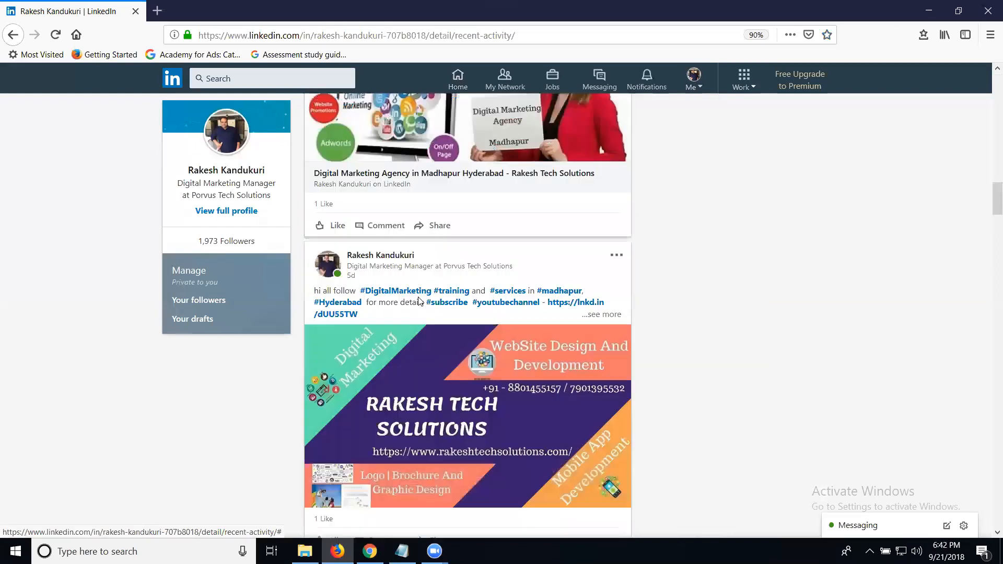
scroll(up, 3)
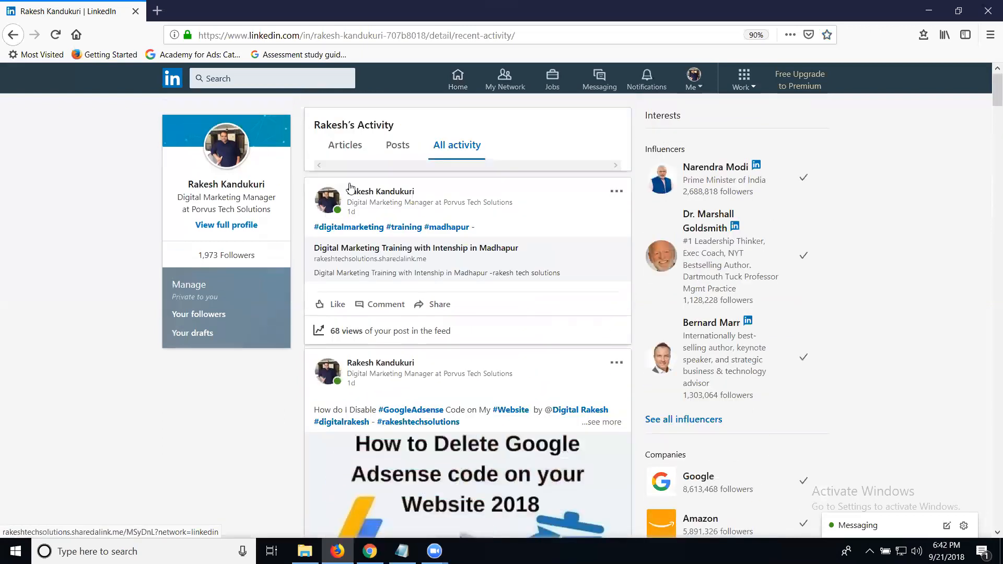
- Show the Articles tab and scroll through each article's view count, e.g. 4 views
click(345, 145)
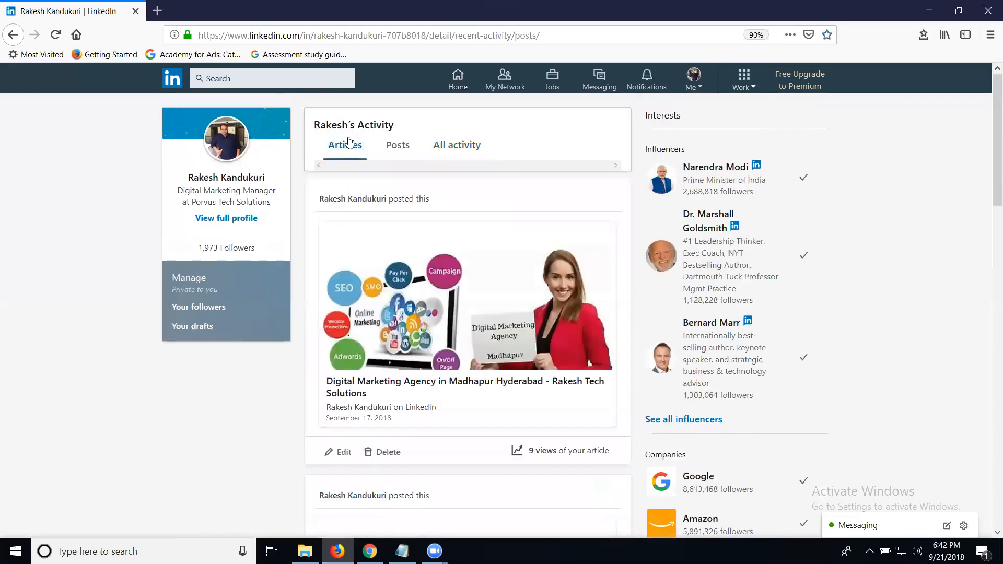
mouse_move(456, 149)
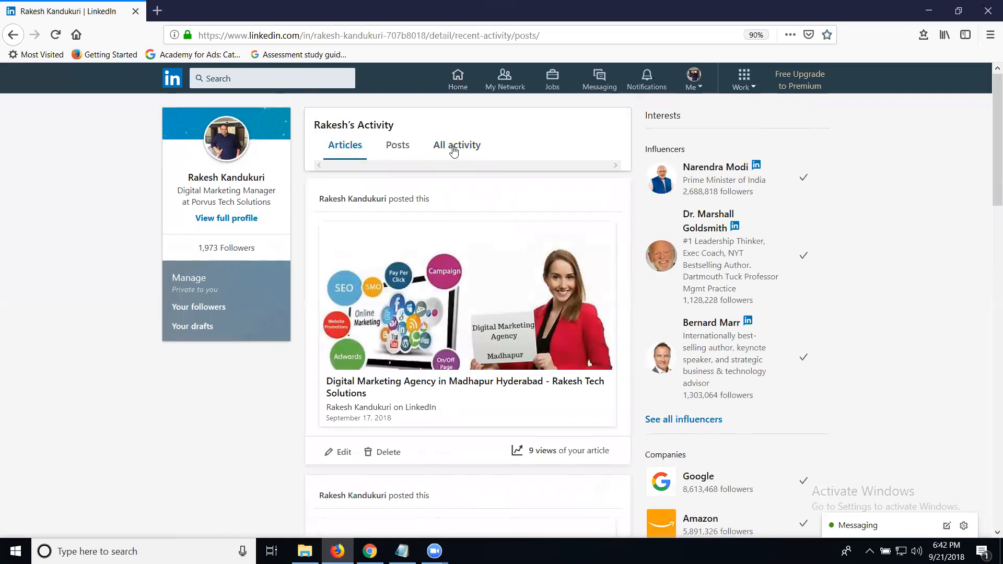
scroll(down, 3)
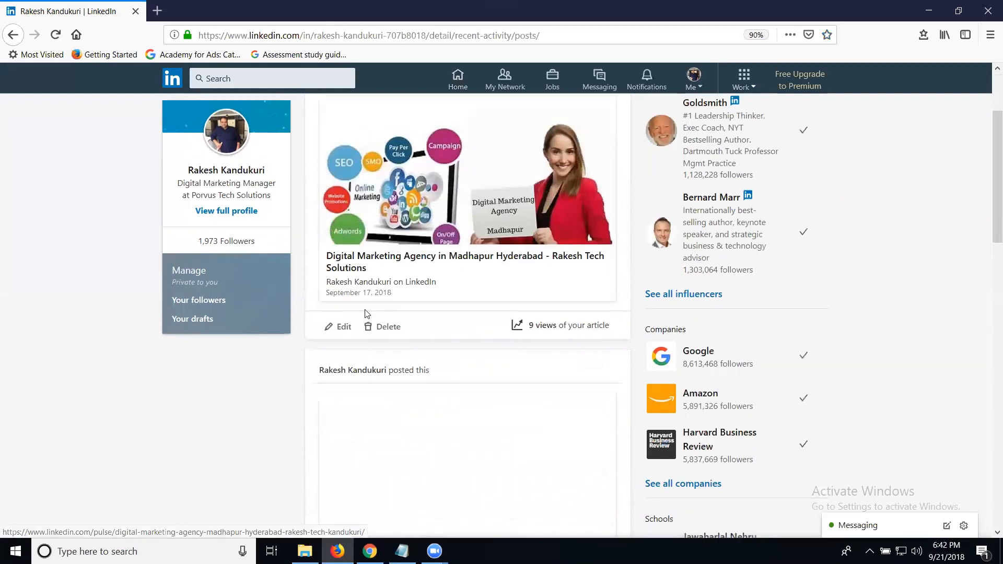
scroll(down, 3)
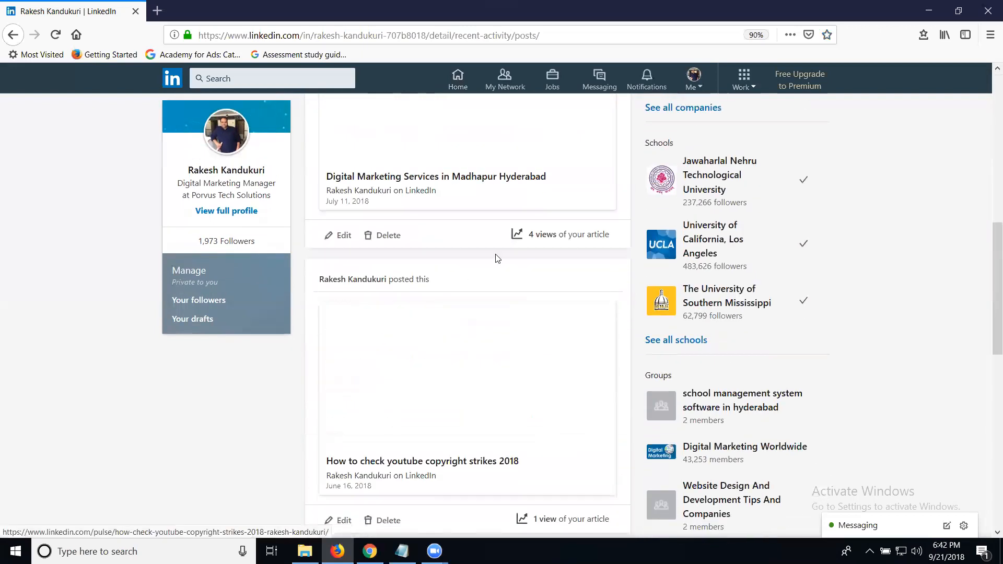
scroll(down, 3)
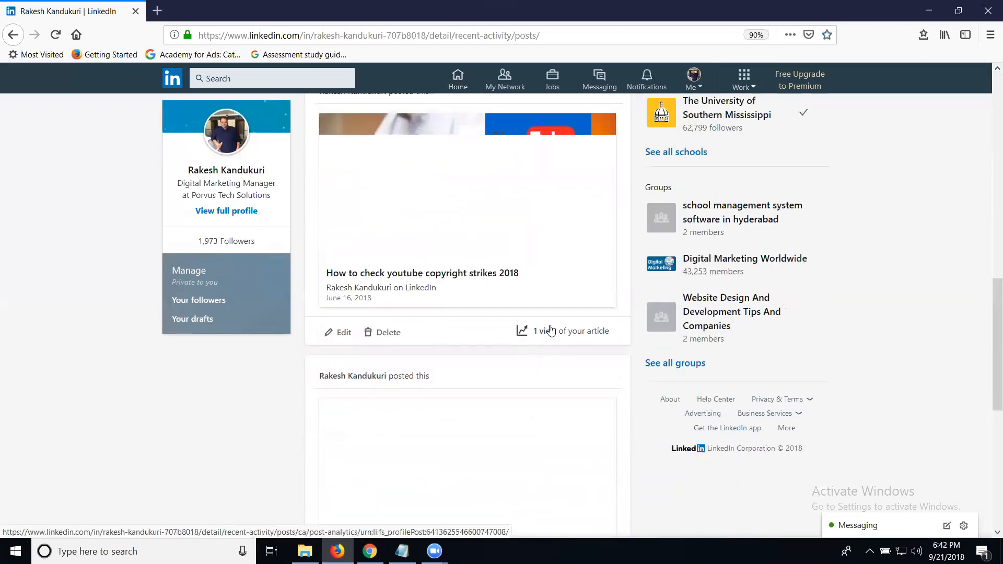
scroll(down, 3)
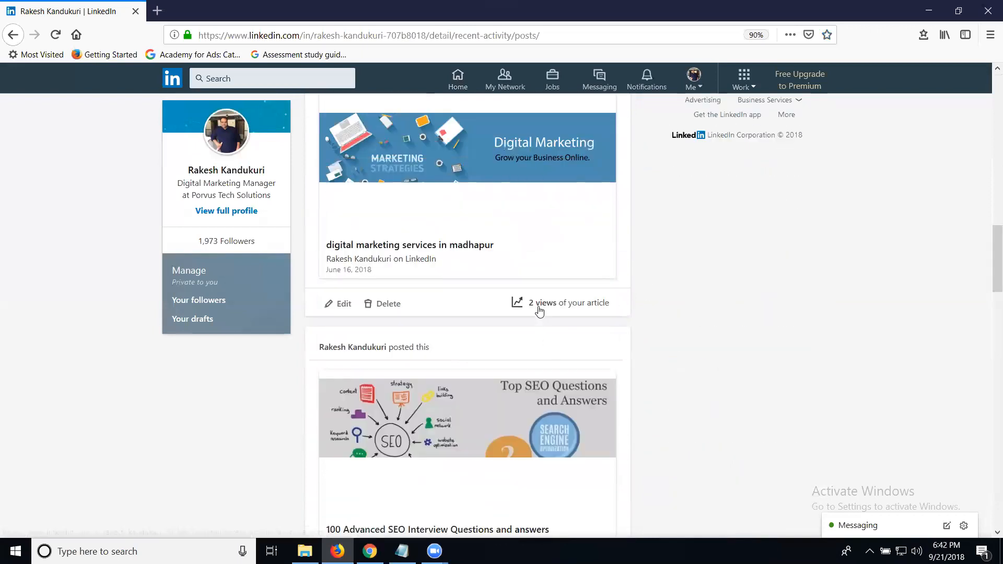
scroll(down, 3)
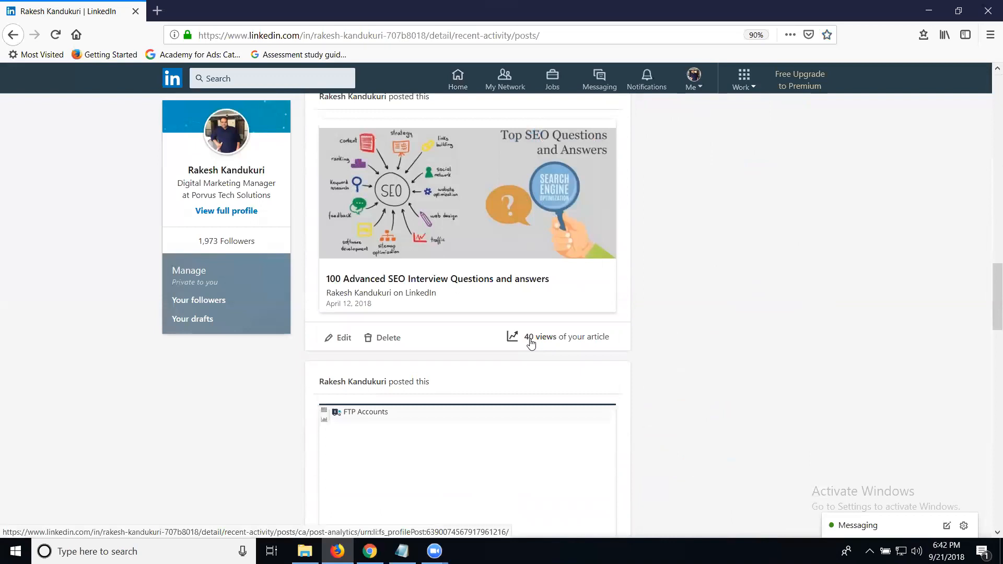
scroll(down, 3)
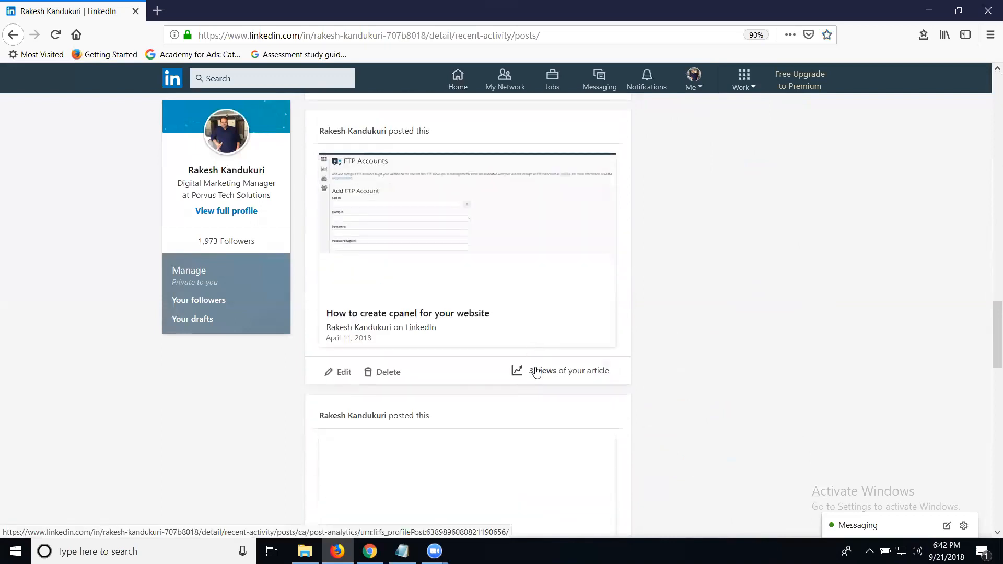
scroll(down, 3)
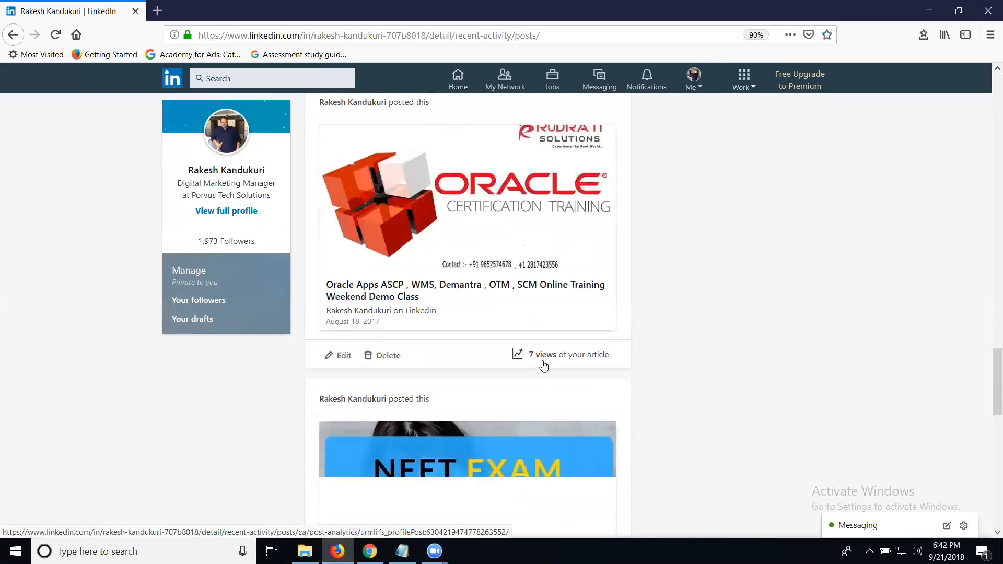
scroll(down, 3)
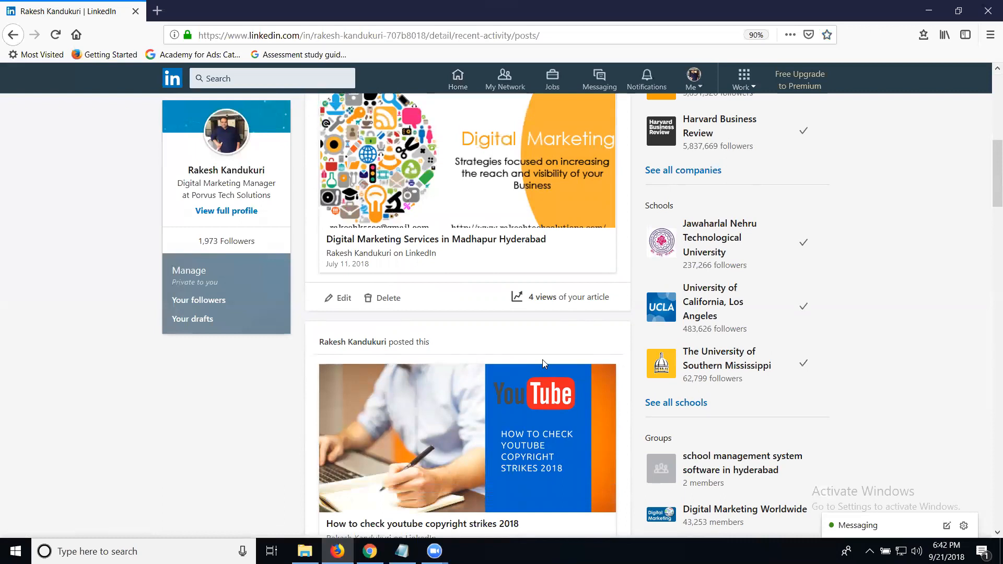
mouse_move(543, 346)
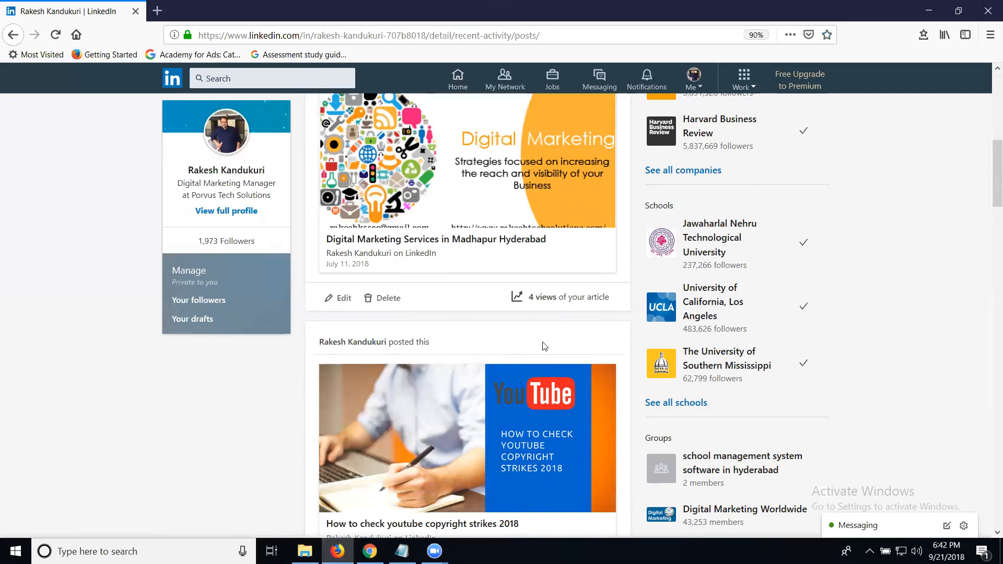